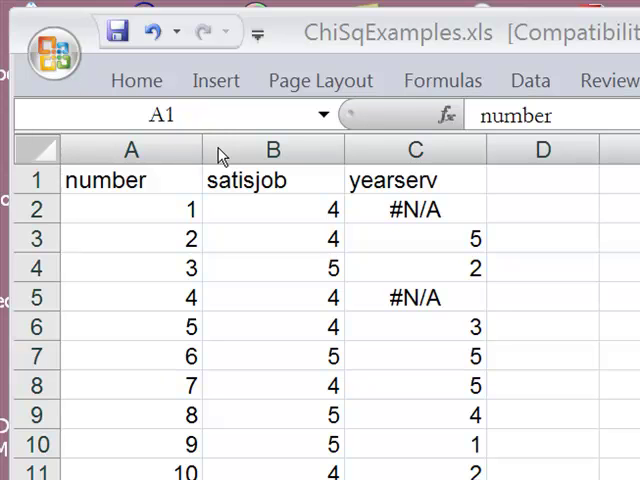
Step: Select columns B and C holding the satisjob and yearserv data
{"action": "left_click", "coordinate": [129, 149]}
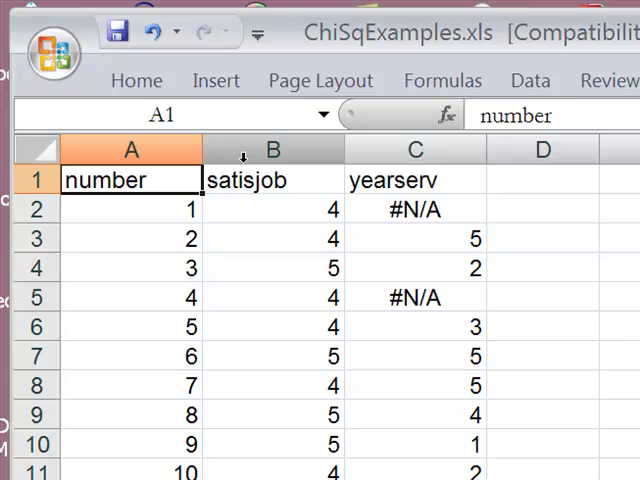
{"action": "left_click", "coordinate": [273, 149]}
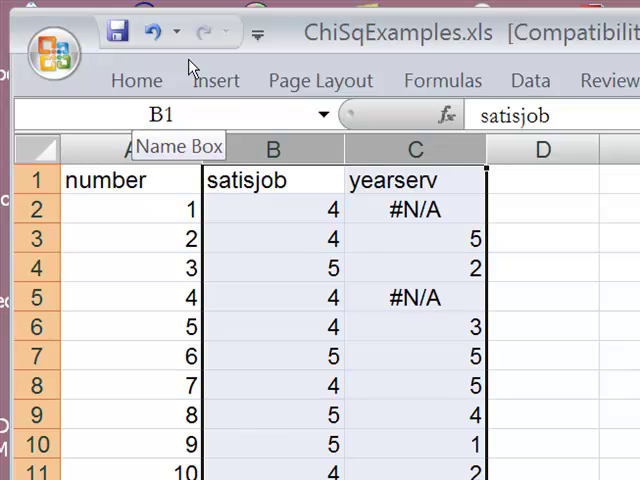
{"action": "left_click", "coordinate": [216, 81]}
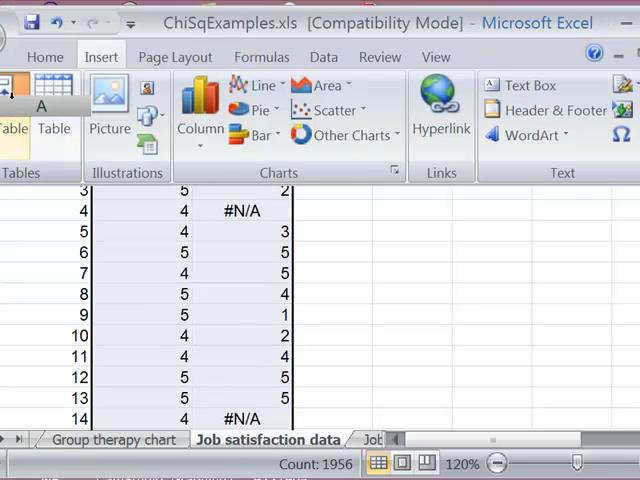
Step: Insert a PivotTable from 'Job satisfaction data'!$B:$C on a new worksheet
{"action": "left_click", "coordinate": [13, 95]}
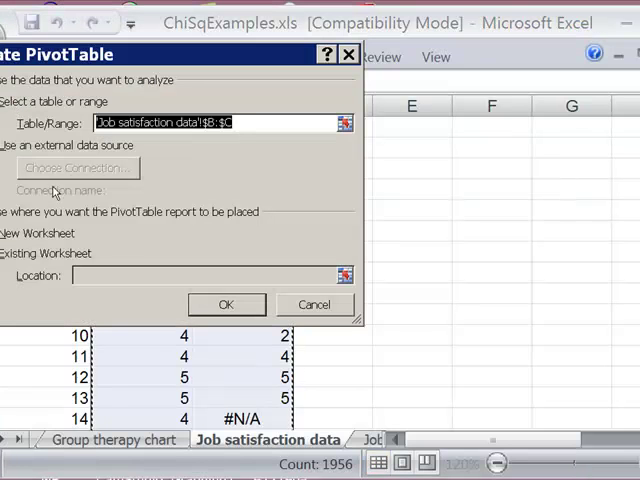
{"action": "left_click", "coordinate": [226, 304]}
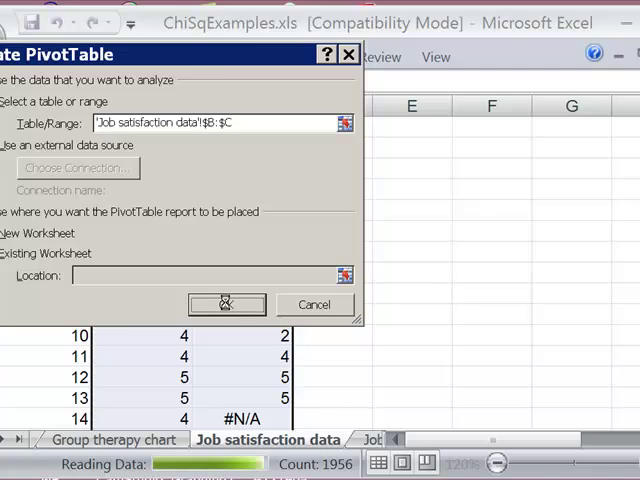
{"action": "left_click", "coordinate": [225, 304]}
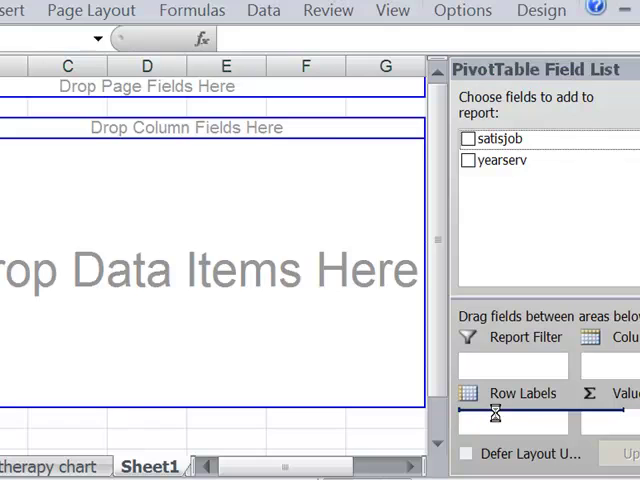
Step: Put satisjob in Row Labels, yearserv in Column Labels, and Count of yearserv in Values
{"action": "left_click", "coordinate": [467, 138]}
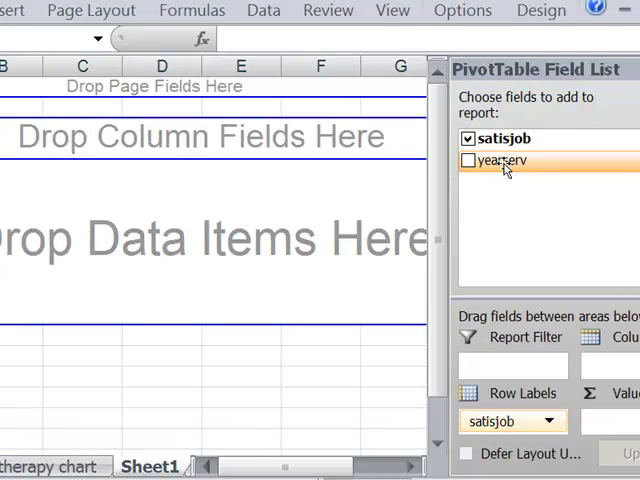
{"action": "left_click_drag", "start_coordinate": [500, 160], "coordinate": [605, 345]}
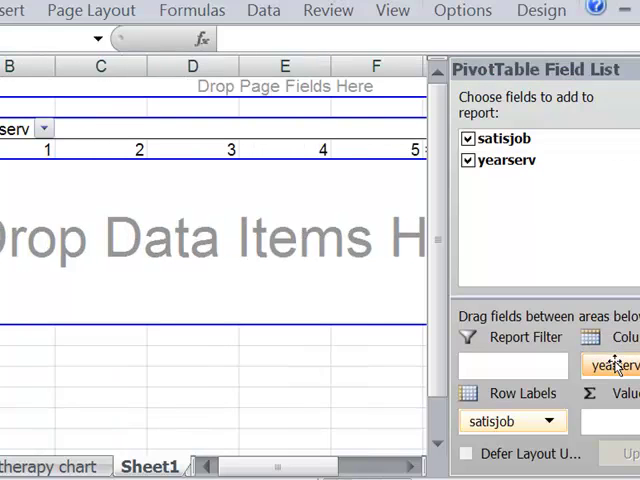
{"action": "left_click", "coordinate": [505, 160]}
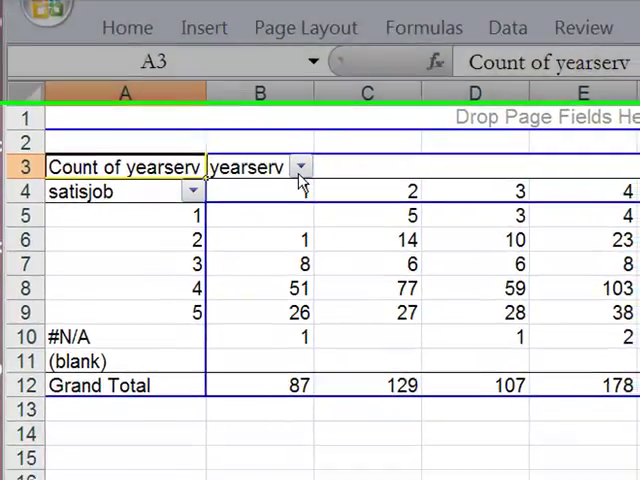
Step: Filter the yearserv column labels to exclude #N/A and (blank)
{"action": "left_click", "coordinate": [300, 166]}
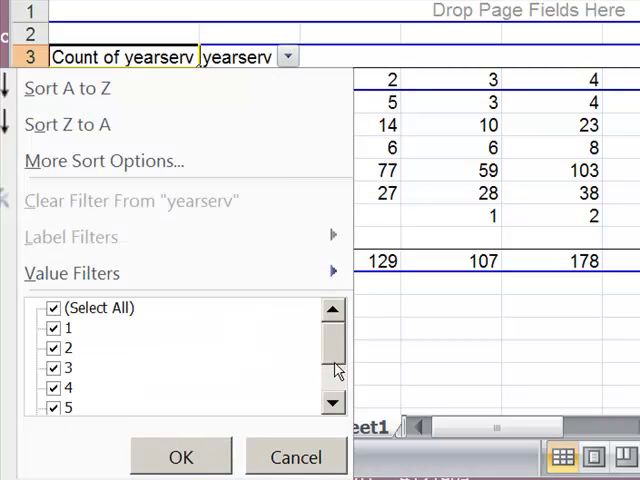
{"action": "scroll", "scroll_direction": "down", "scroll_amount": 3}
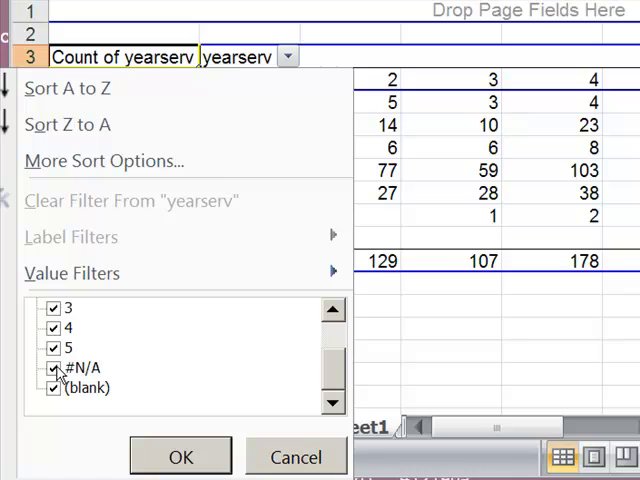
{"action": "mouse_move", "coordinate": [55, 408]}
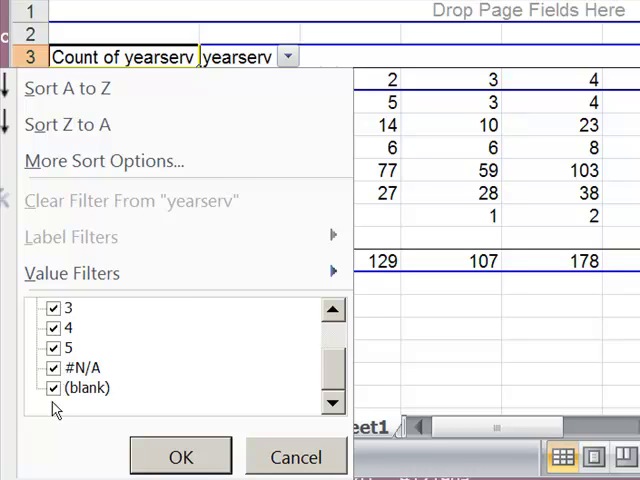
{"action": "left_click", "coordinate": [53, 368]}
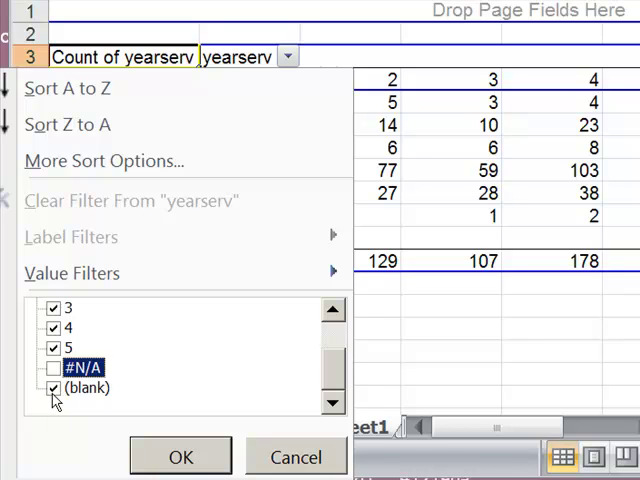
{"action": "left_click", "coordinate": [53, 388]}
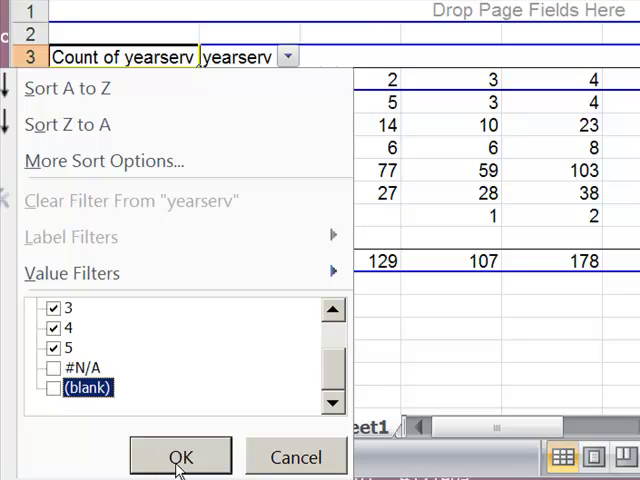
{"action": "left_click", "coordinate": [181, 456]}
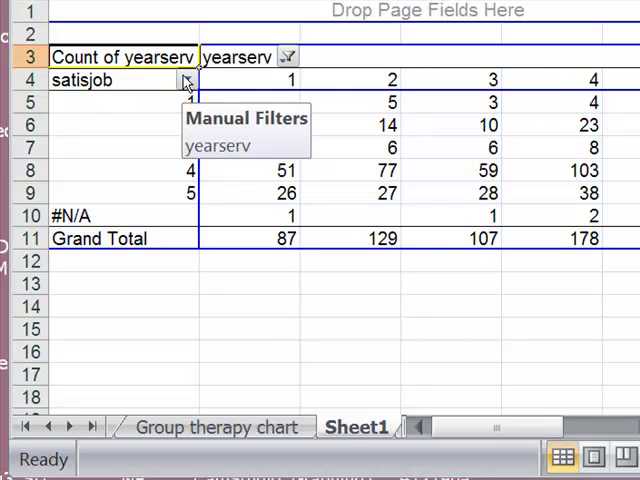
Step: Untick #N/A and (blank) in the satisjob row label filter
{"action": "left_click", "coordinate": [184, 79]}
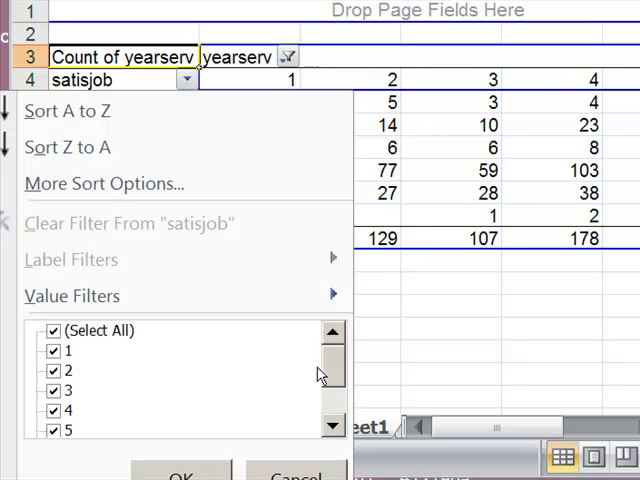
{"action": "scroll", "scroll_direction": "down", "scroll_amount": 3}
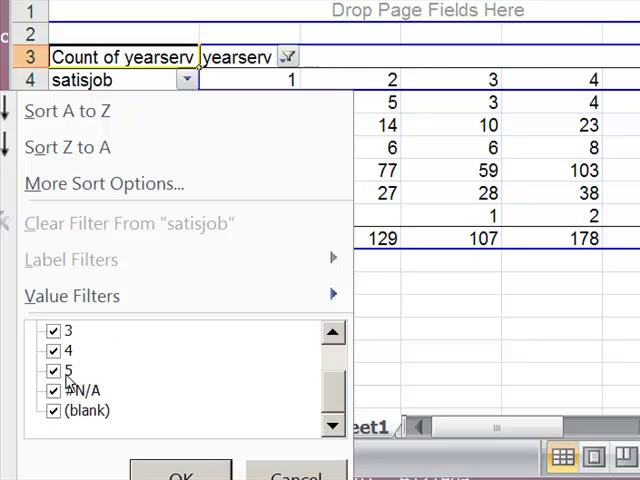
{"action": "left_click", "coordinate": [54, 390]}
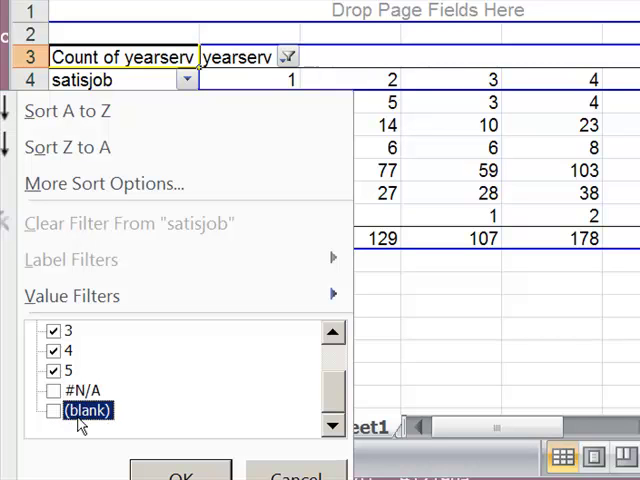
{"action": "left_click", "coordinate": [181, 473]}
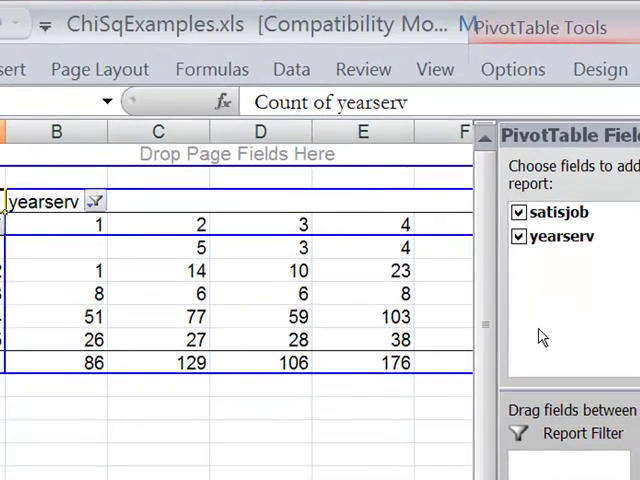
{"action": "mouse_move", "coordinate": [538, 338]}
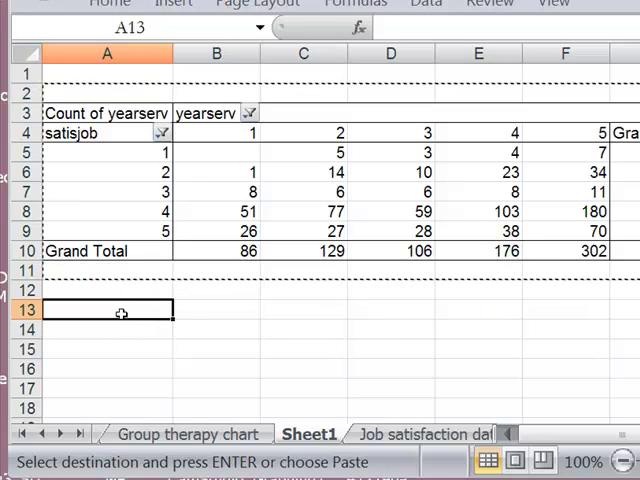
Step: Paste the count table as values only into cell A13
{"action": "right_click", "coordinate": [107, 310]}
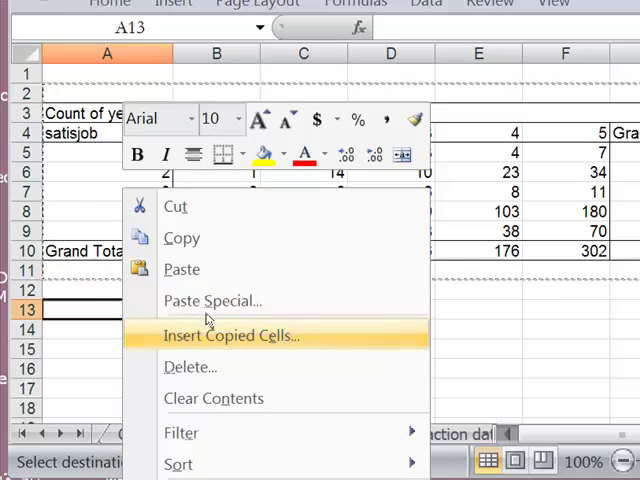
{"action": "left_click", "coordinate": [212, 301]}
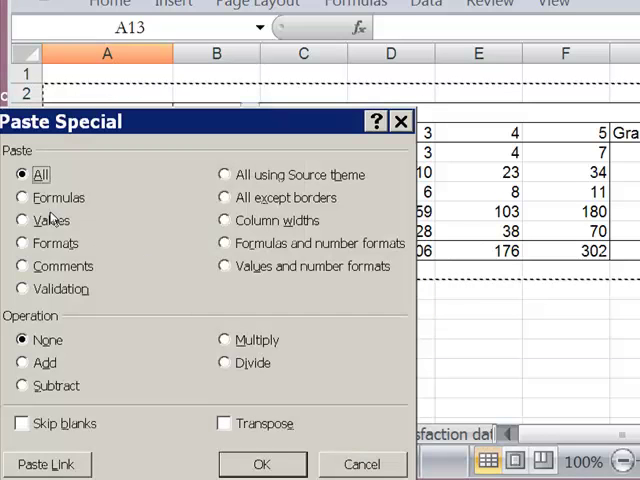
{"action": "left_click", "coordinate": [23, 220]}
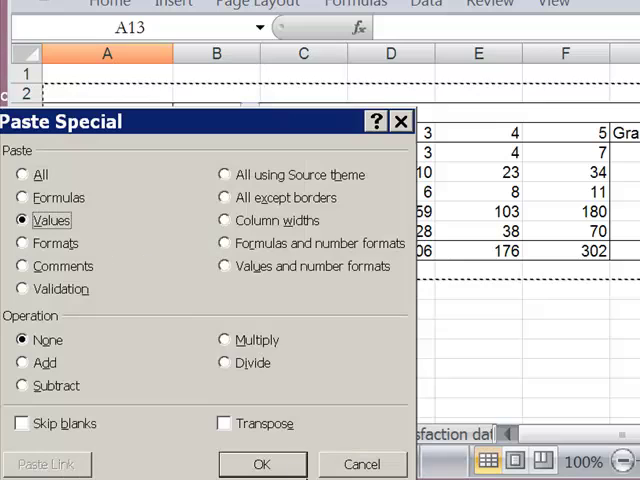
{"action": "left_click", "coordinate": [262, 463]}
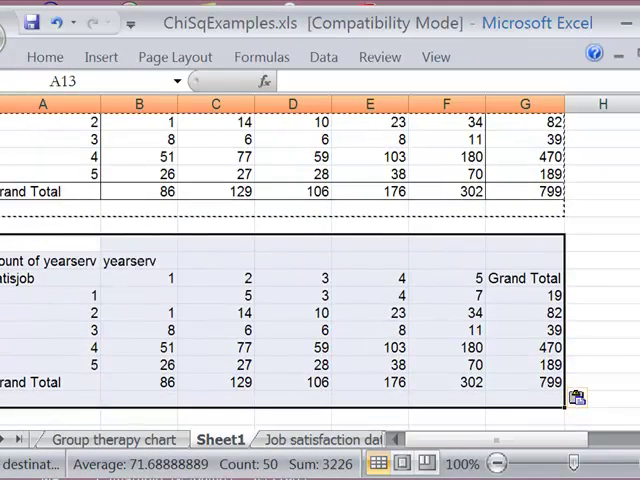
{"action": "mouse_move", "coordinate": [520, 378]}
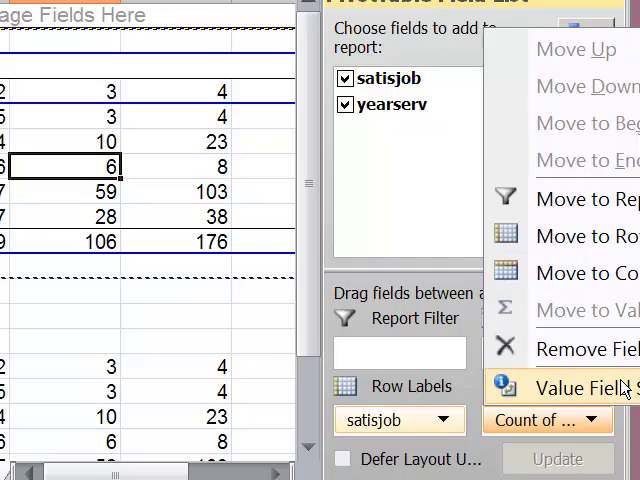
Step: Open Value Field Settings for the Count of yearserv field
{"action": "left_click", "coordinate": [573, 384]}
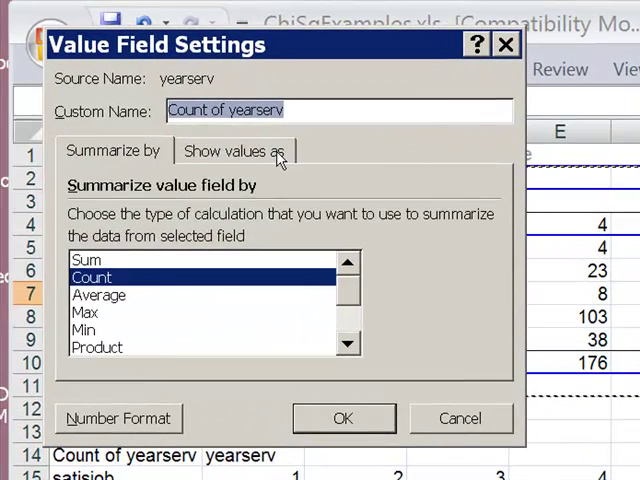
Step: Show the Count of yearserv values as % of column
{"action": "left_click", "coordinate": [235, 151]}
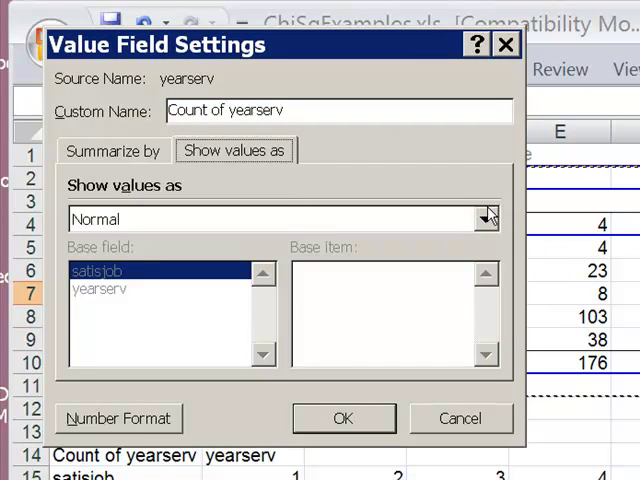
{"action": "left_click", "coordinate": [487, 218]}
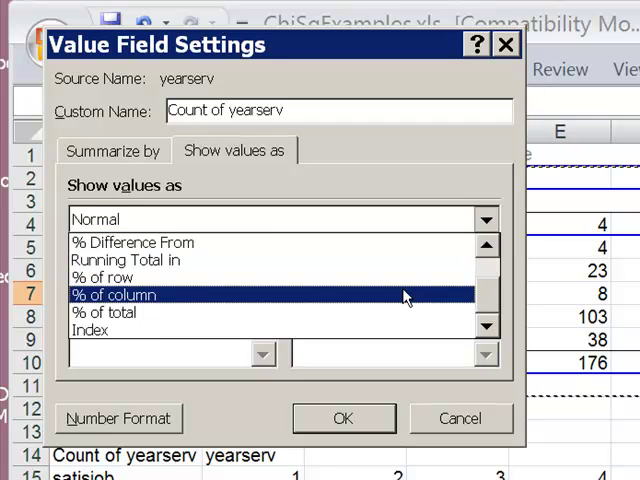
{"action": "left_click", "coordinate": [114, 294]}
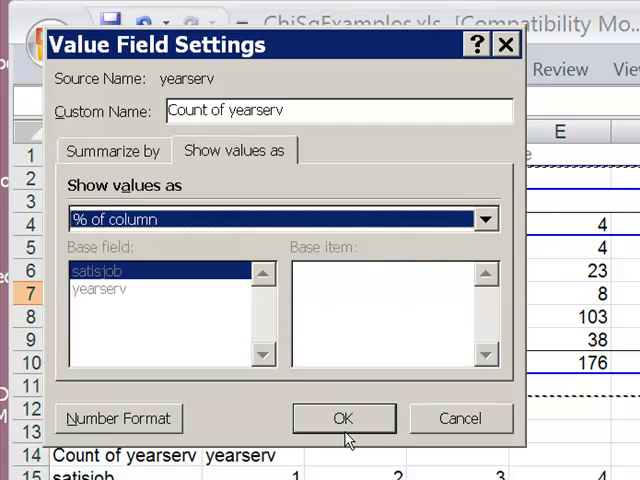
{"action": "left_click", "coordinate": [344, 418]}
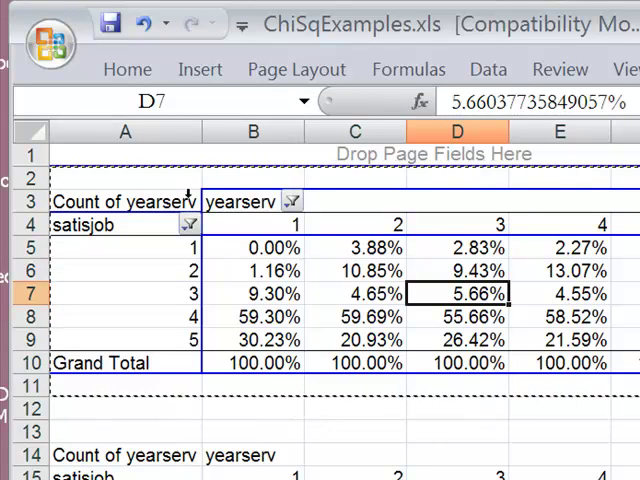
{"action": "mouse_move", "coordinate": [153, 182]}
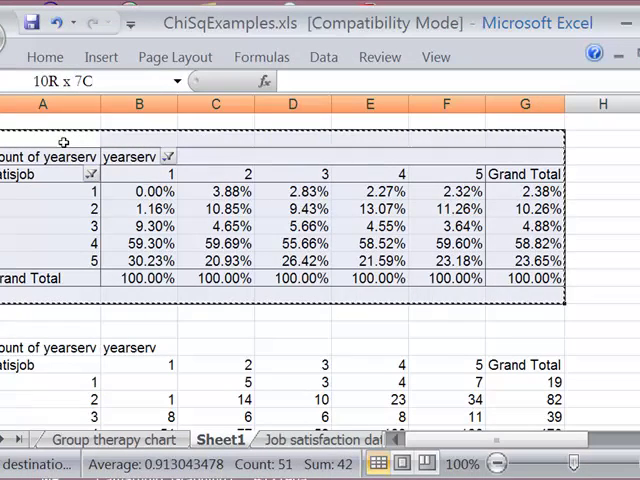
Step: Copy the percentage pivot table and choose a cell below the pasted counts
{"action": "left_click", "coordinate": [42, 142]}
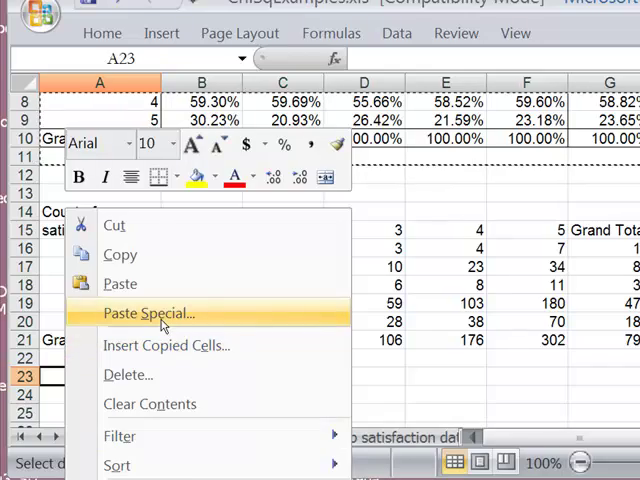
Step: Paste the column percentages as values only into cell A23
{"action": "left_click", "coordinate": [147, 313]}
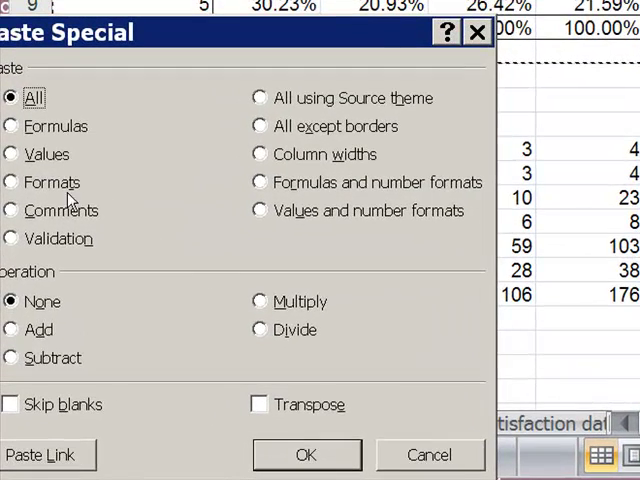
{"action": "left_click", "coordinate": [11, 154]}
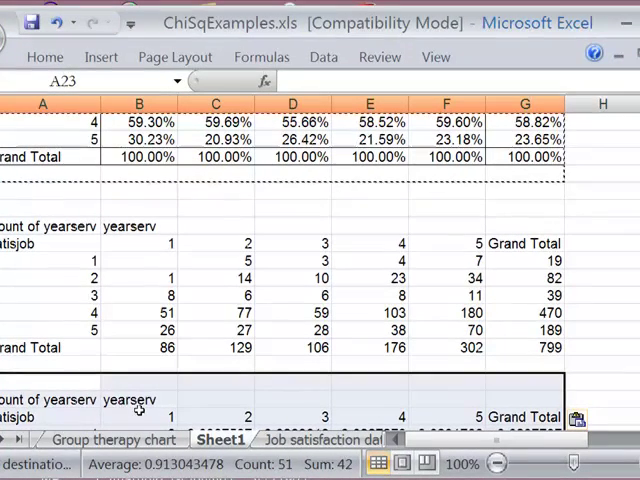
{"action": "mouse_move", "coordinate": [458, 268]}
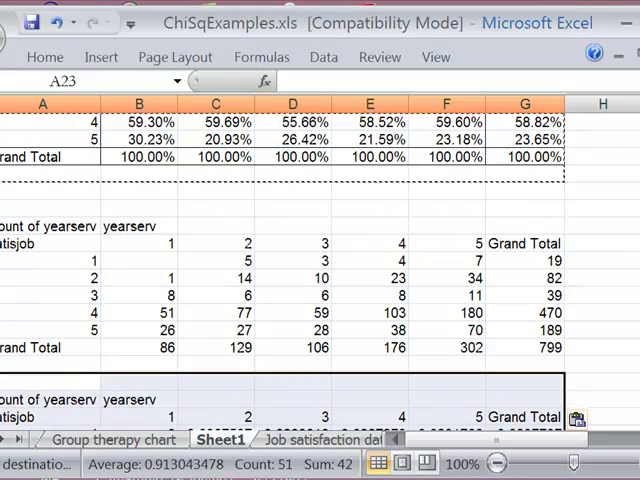
{"action": "scroll", "scroll_direction": "down", "scroll_amount": 3}
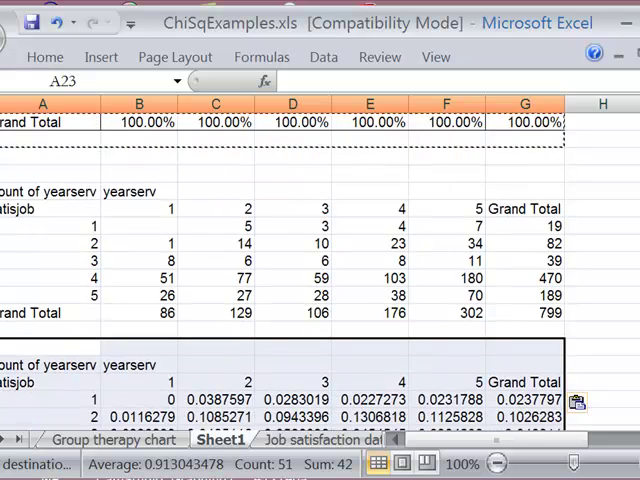